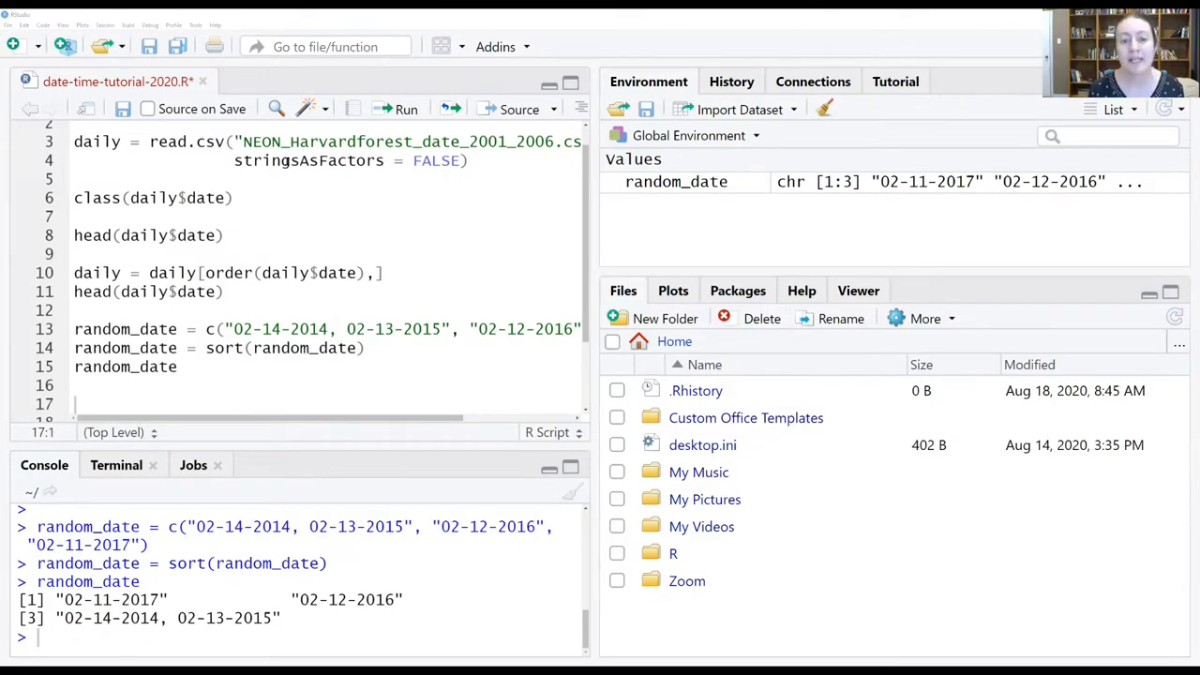
Write qplot(x=date, y=airt, data=daily, main="Daily Air Temp") in the script.
text(qplo)
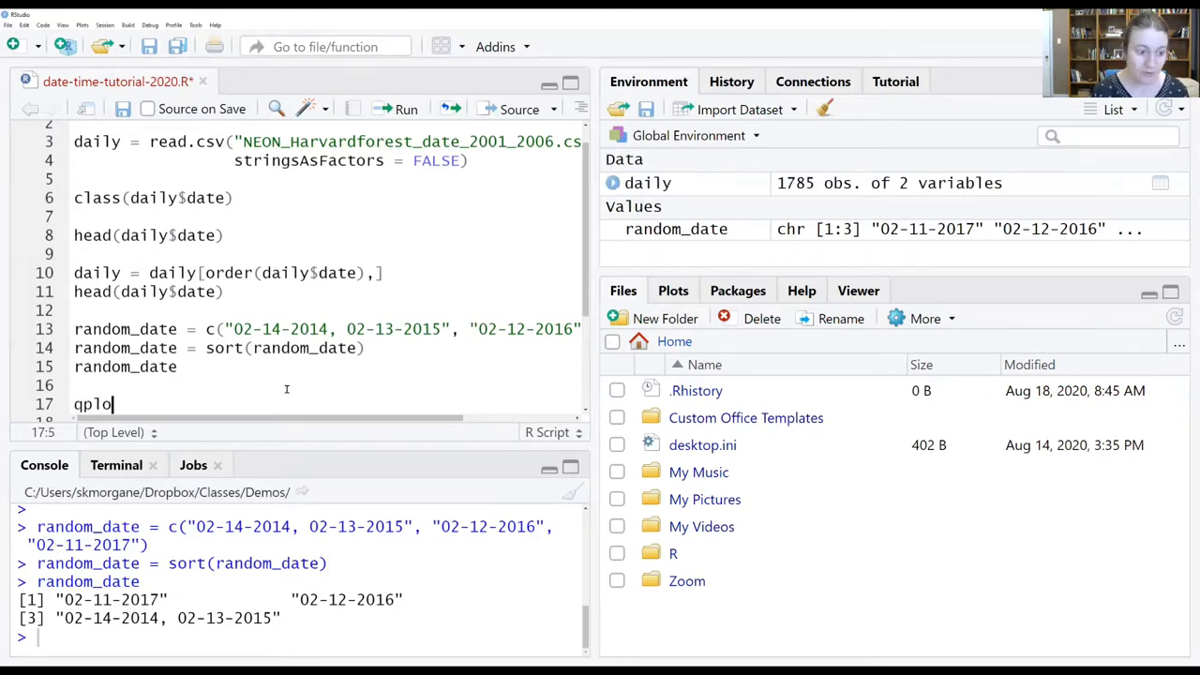
text(())
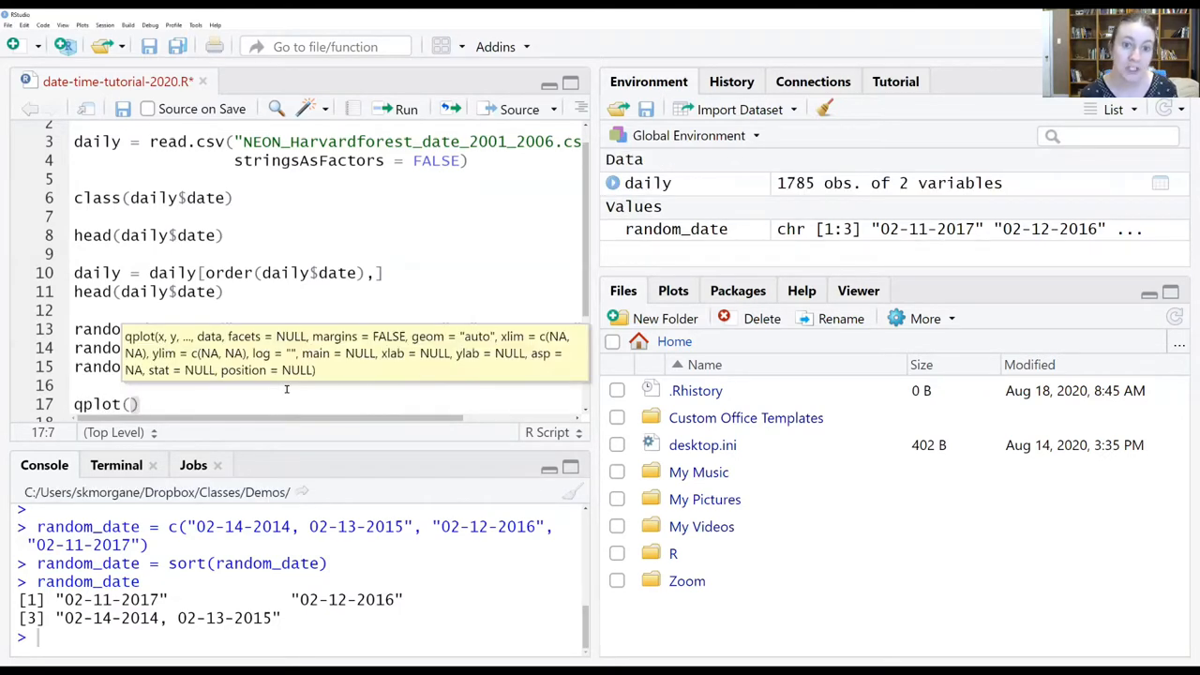
text(x)
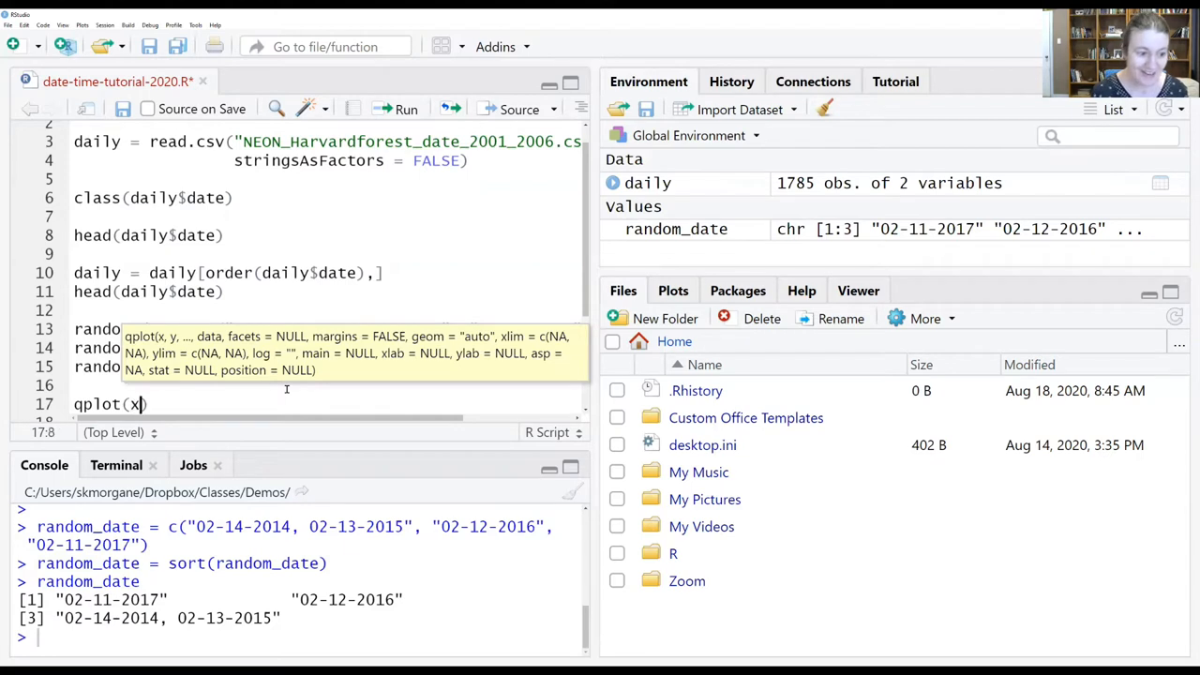
text(=)
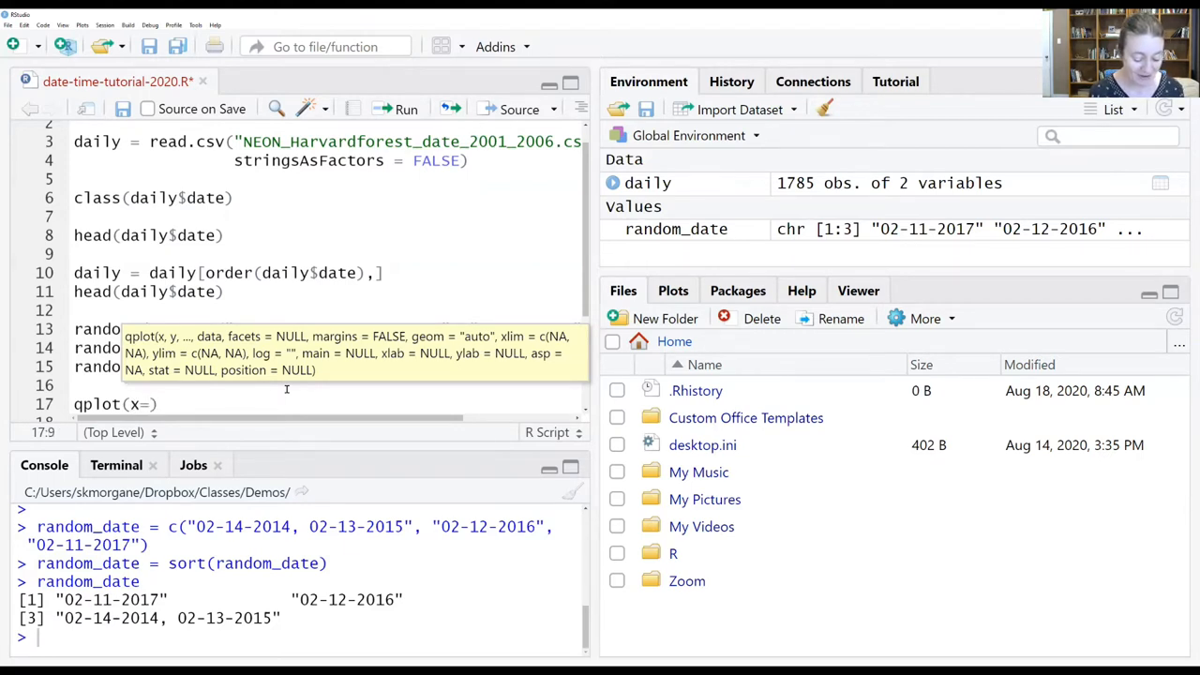
text(date, y=airt)
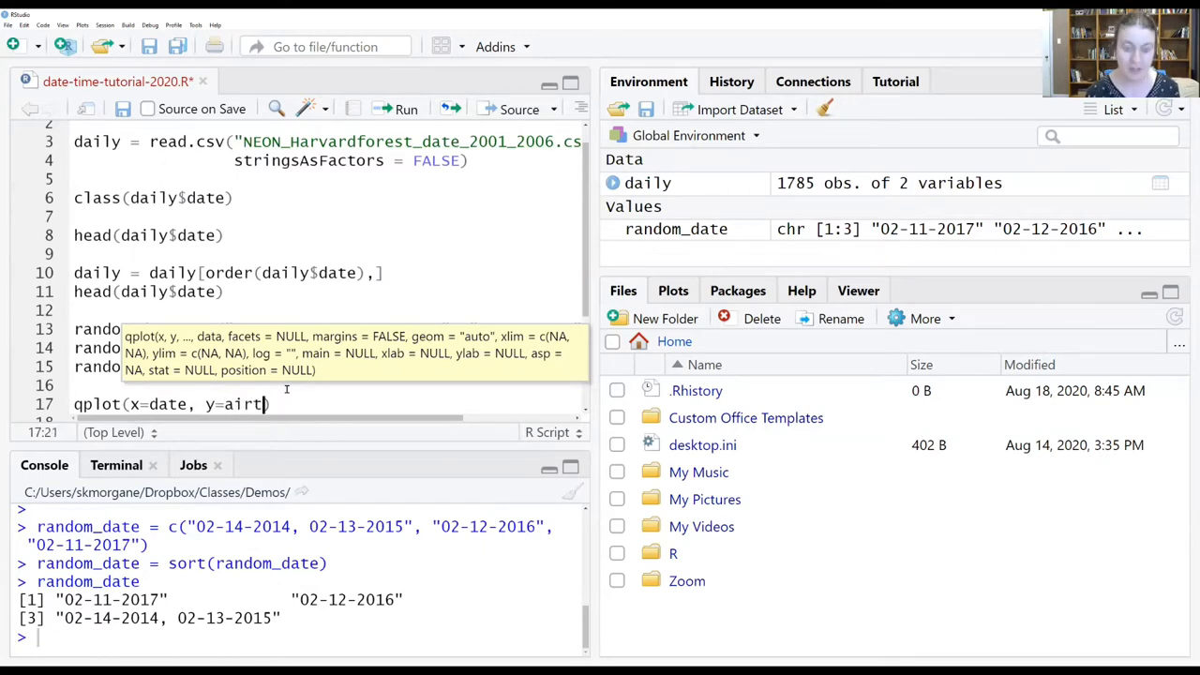
text())
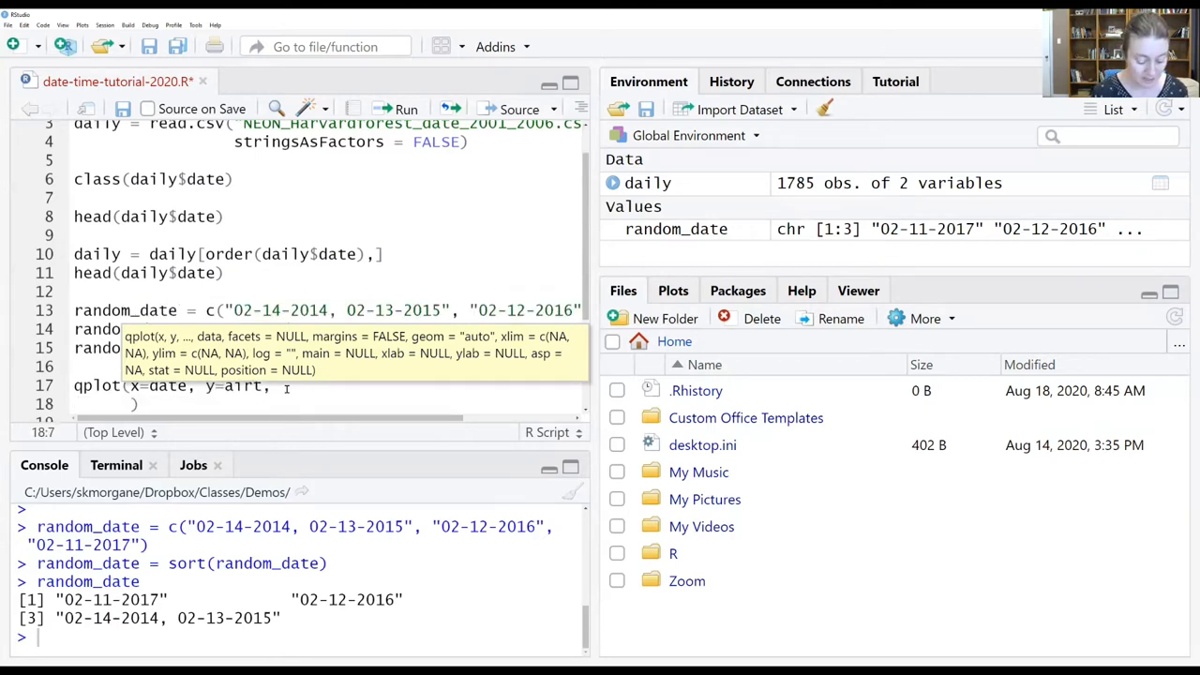
text(data=)
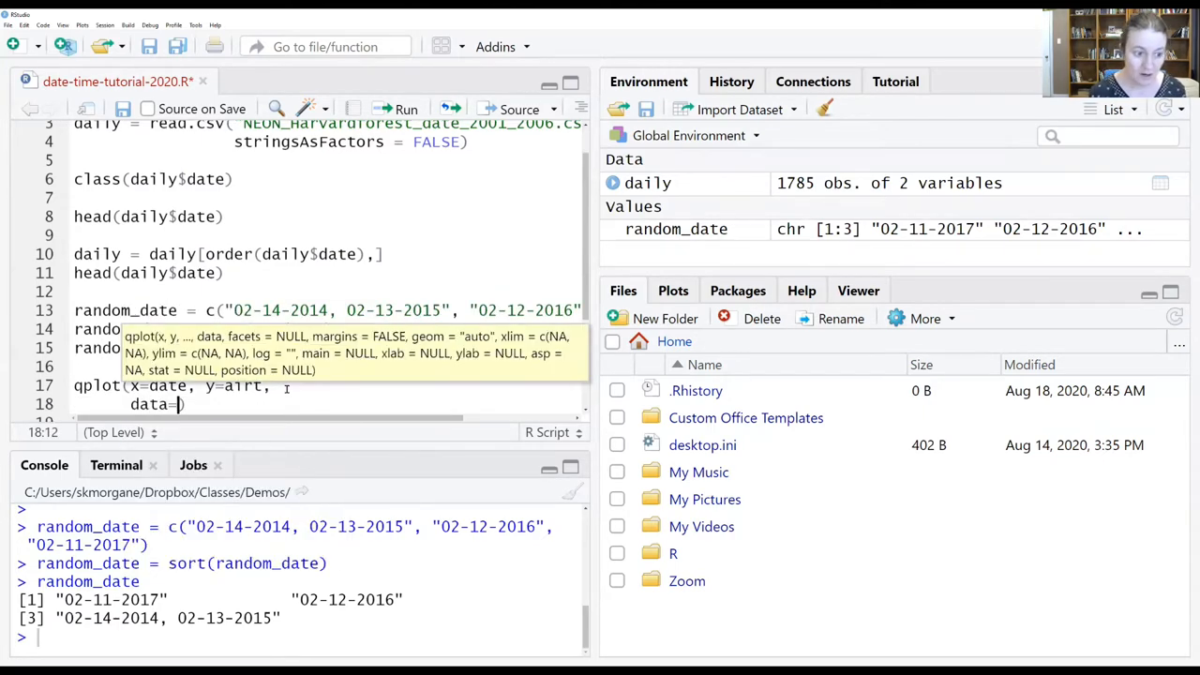
text(daily)
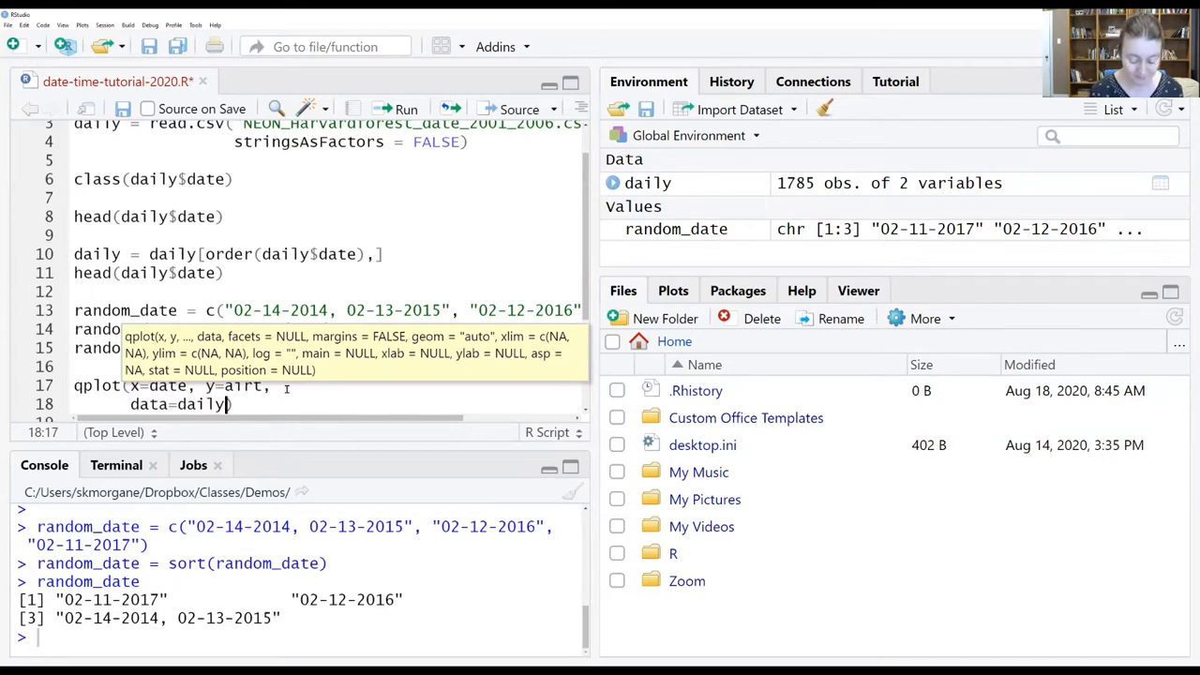
text(, main="")
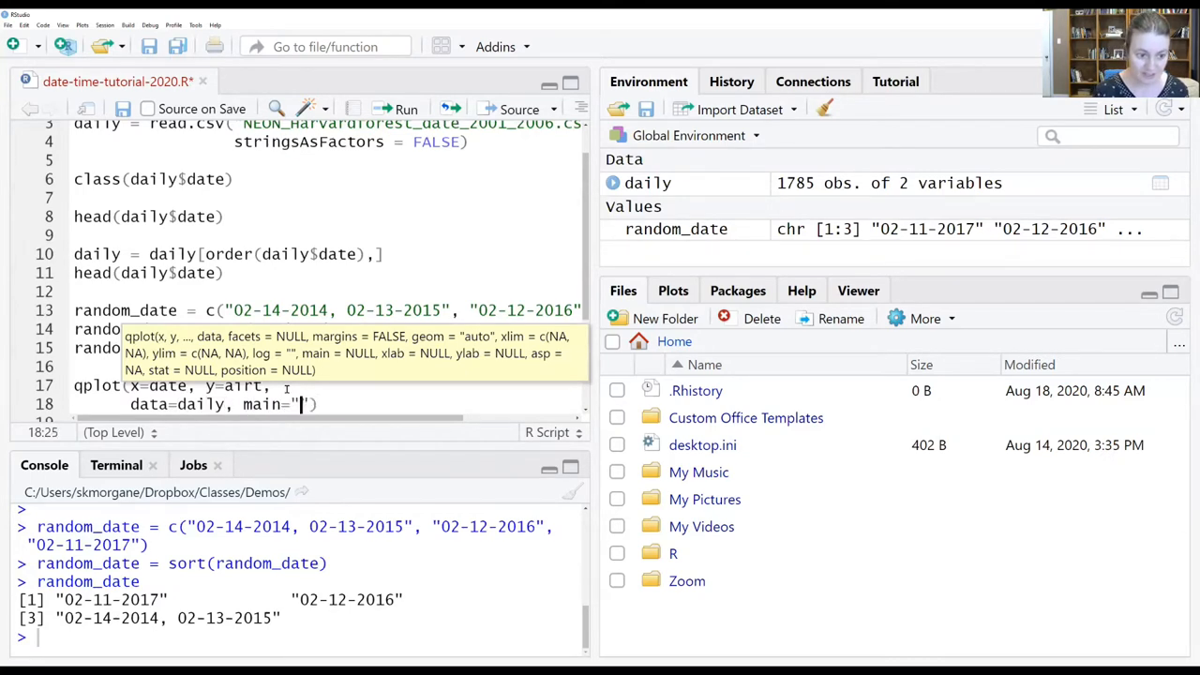
text(Daily)
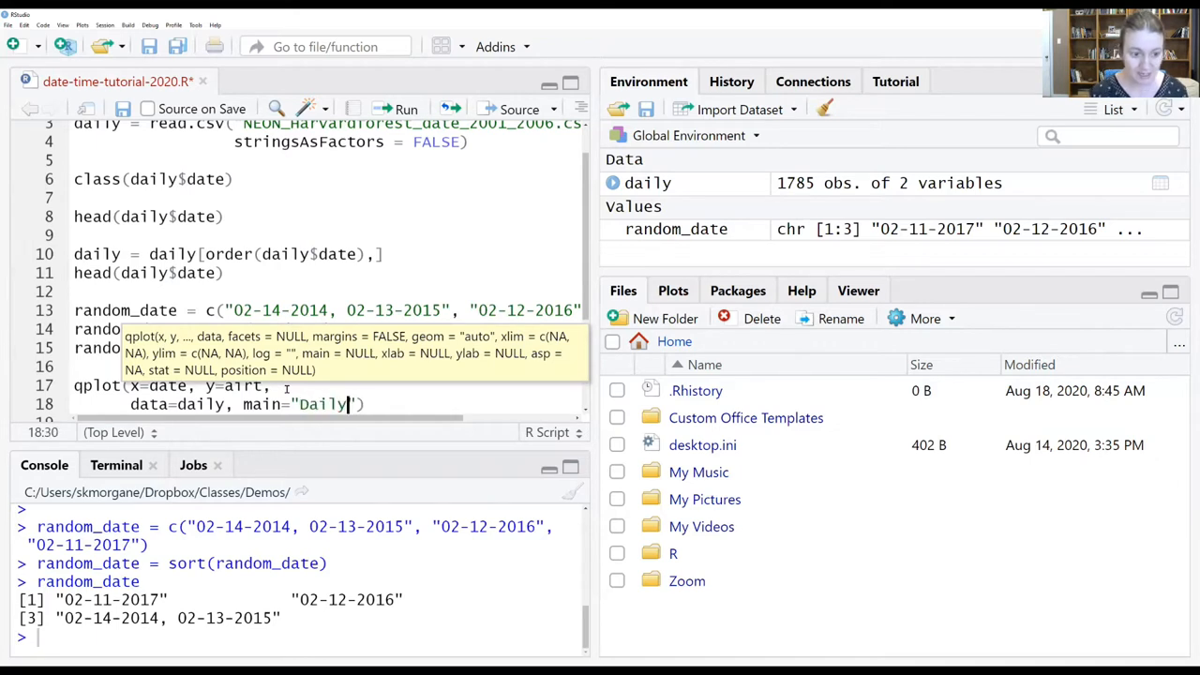
text(Air Temp)
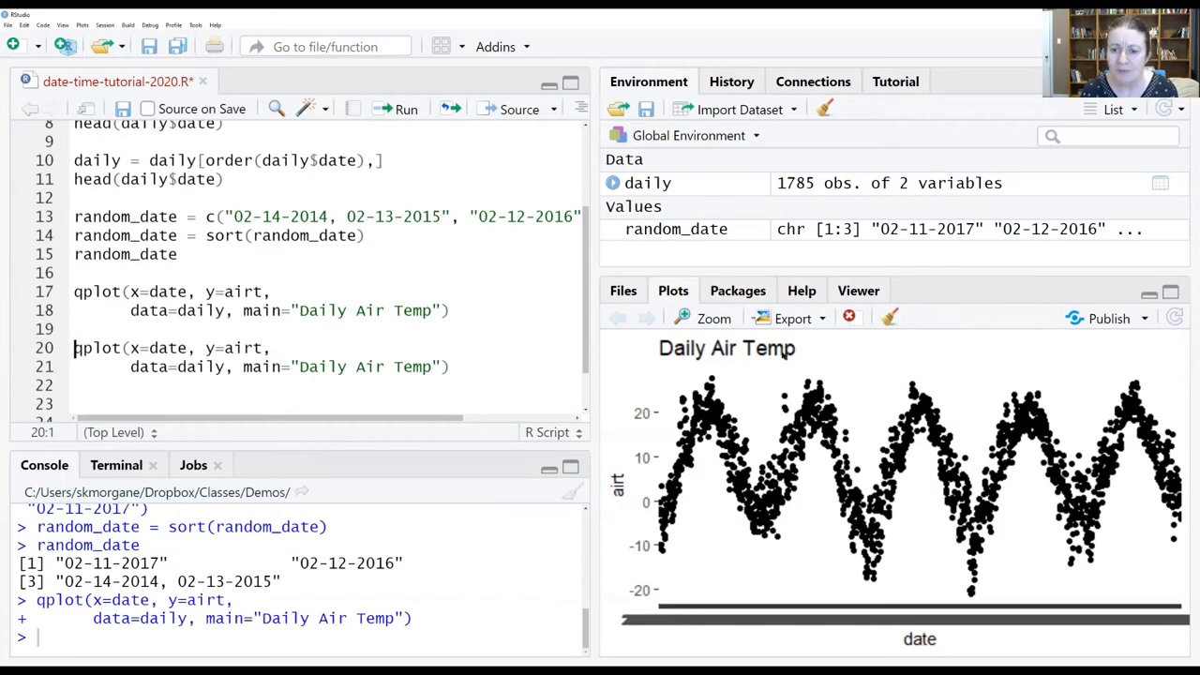
mouse_move(659, 577)
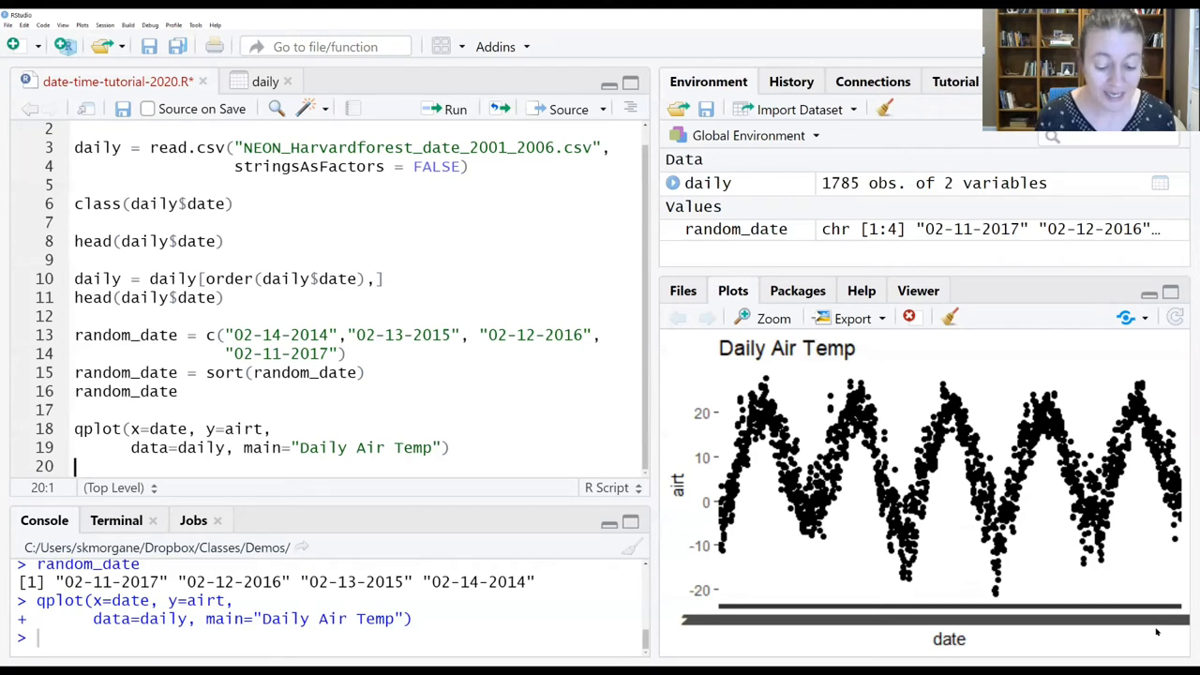
Add daily$formatted_date = as.Date(daily$date) on line 20 and run it.
text(d)
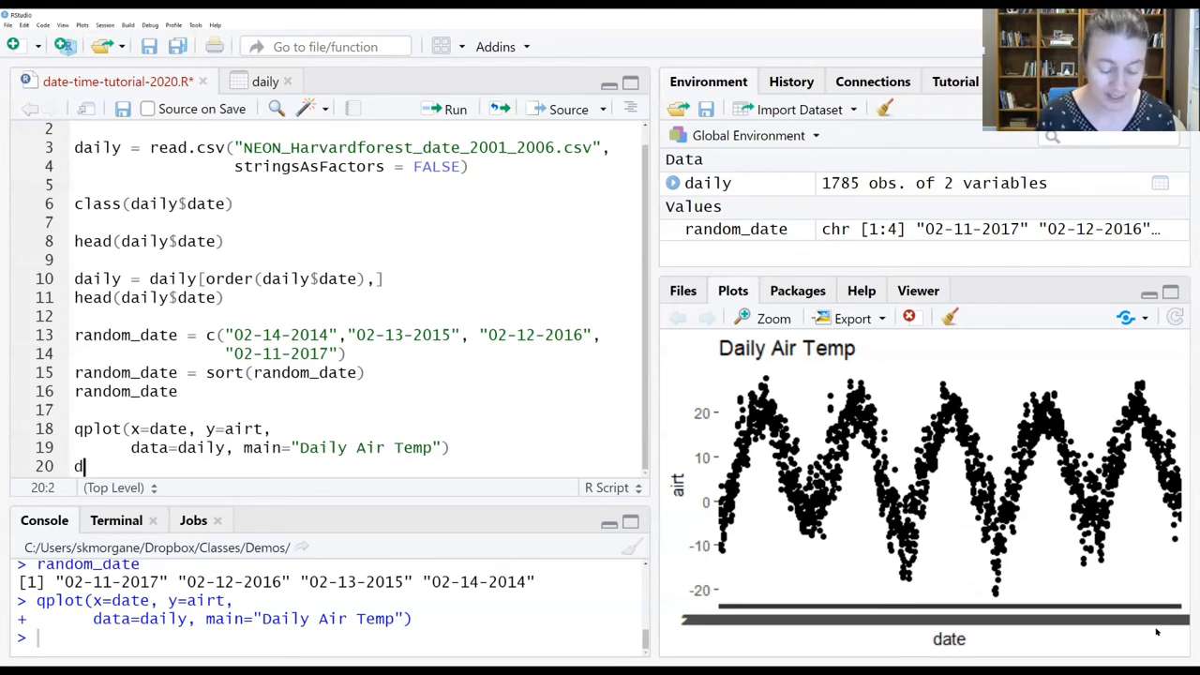
text(aily)
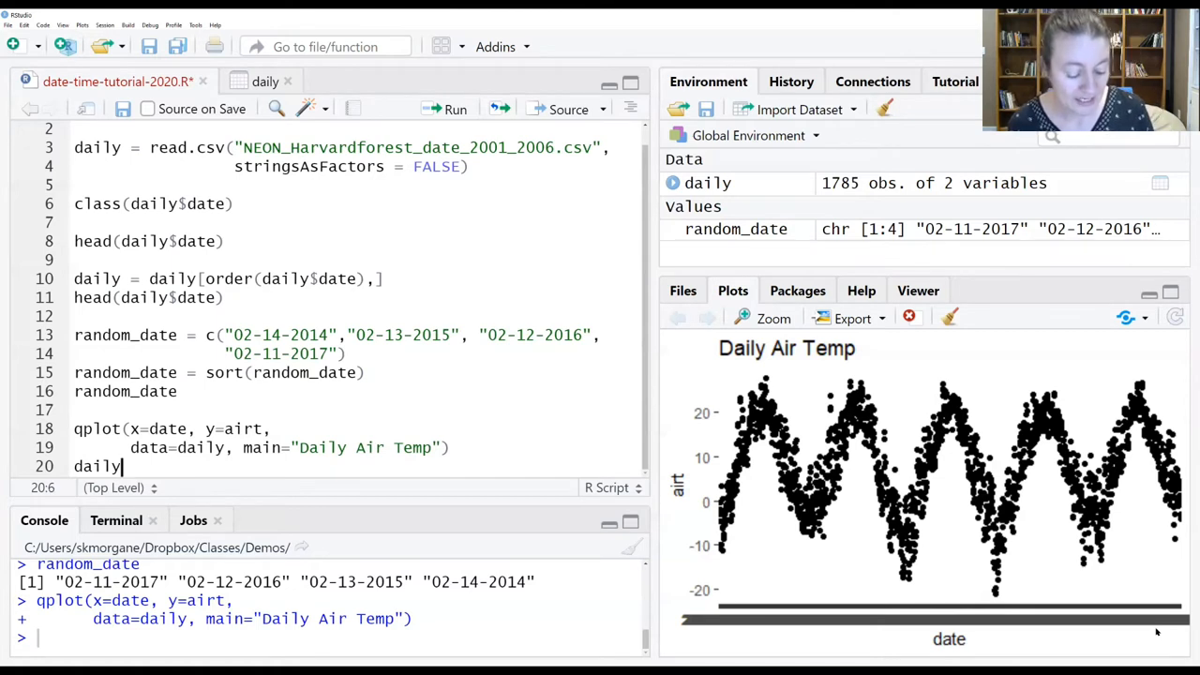
text($)
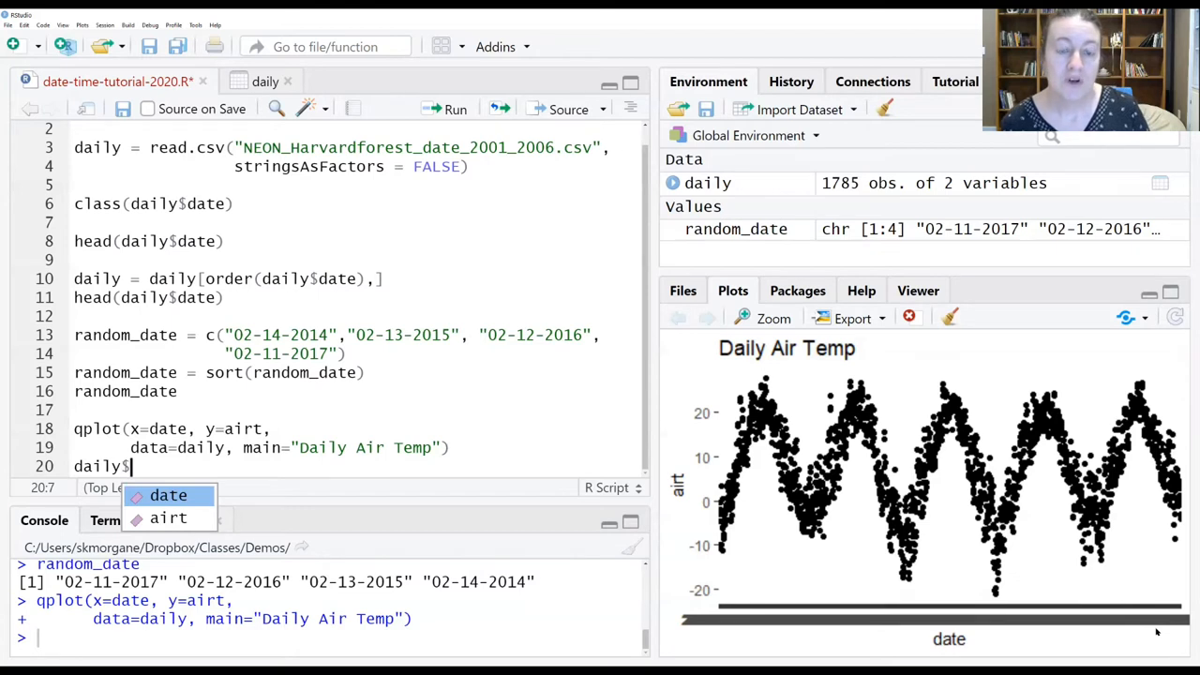
text(f)
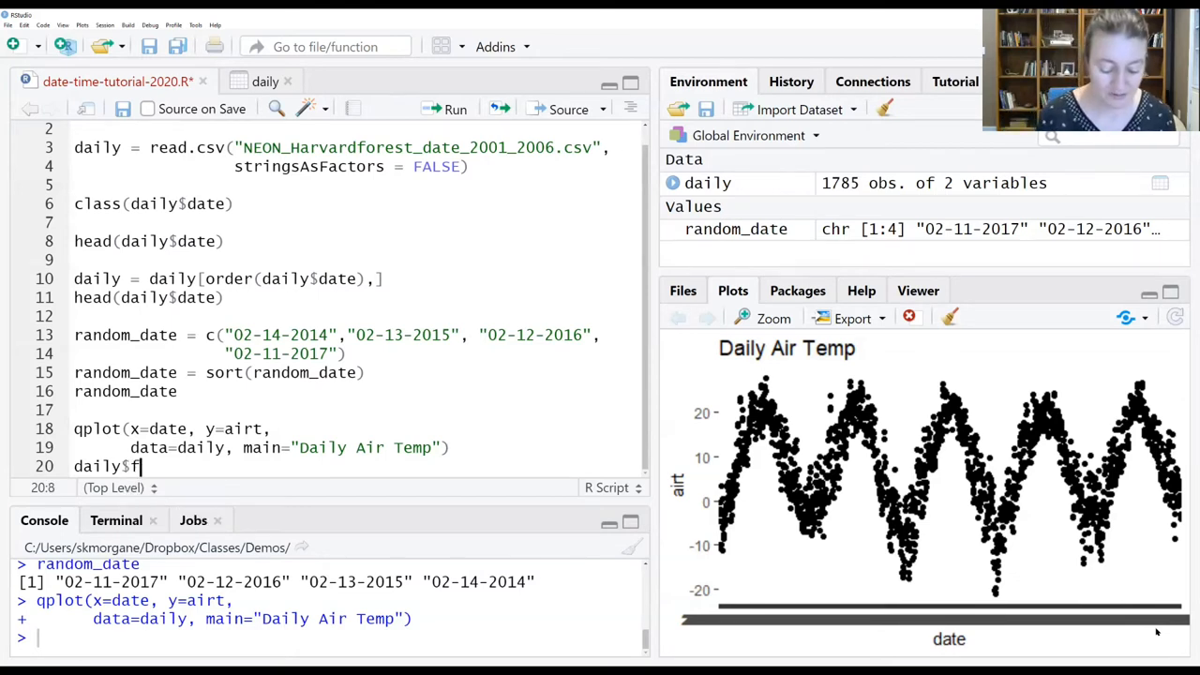
text(ro)
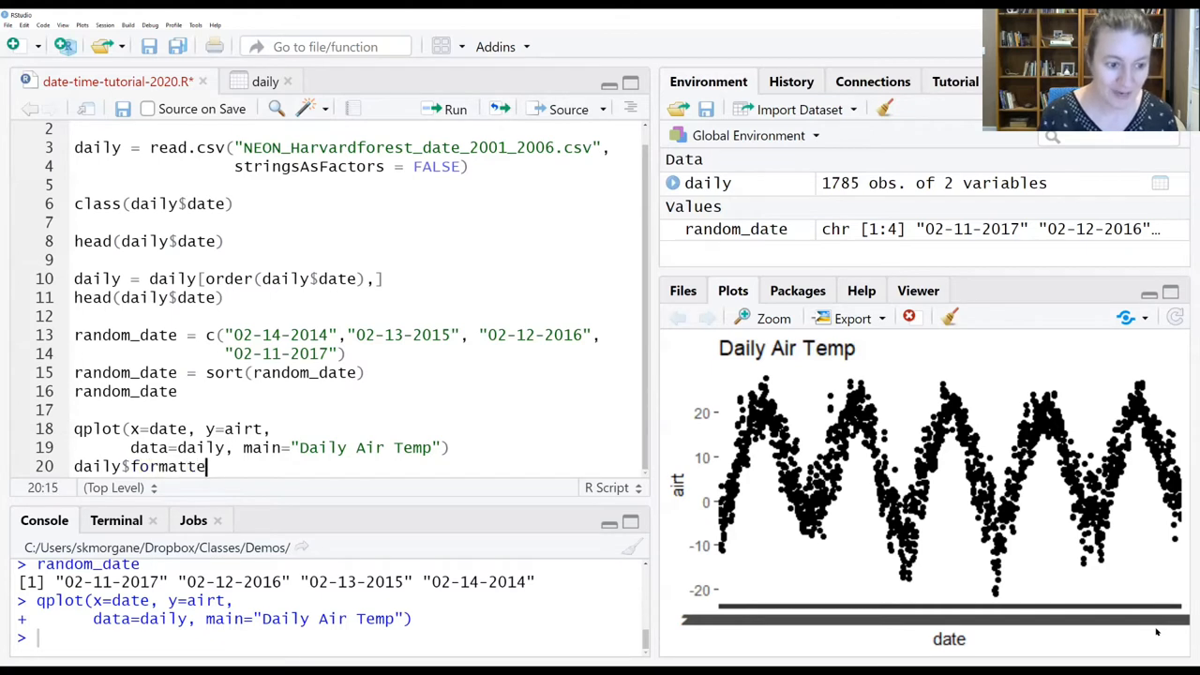
text(d_date =)
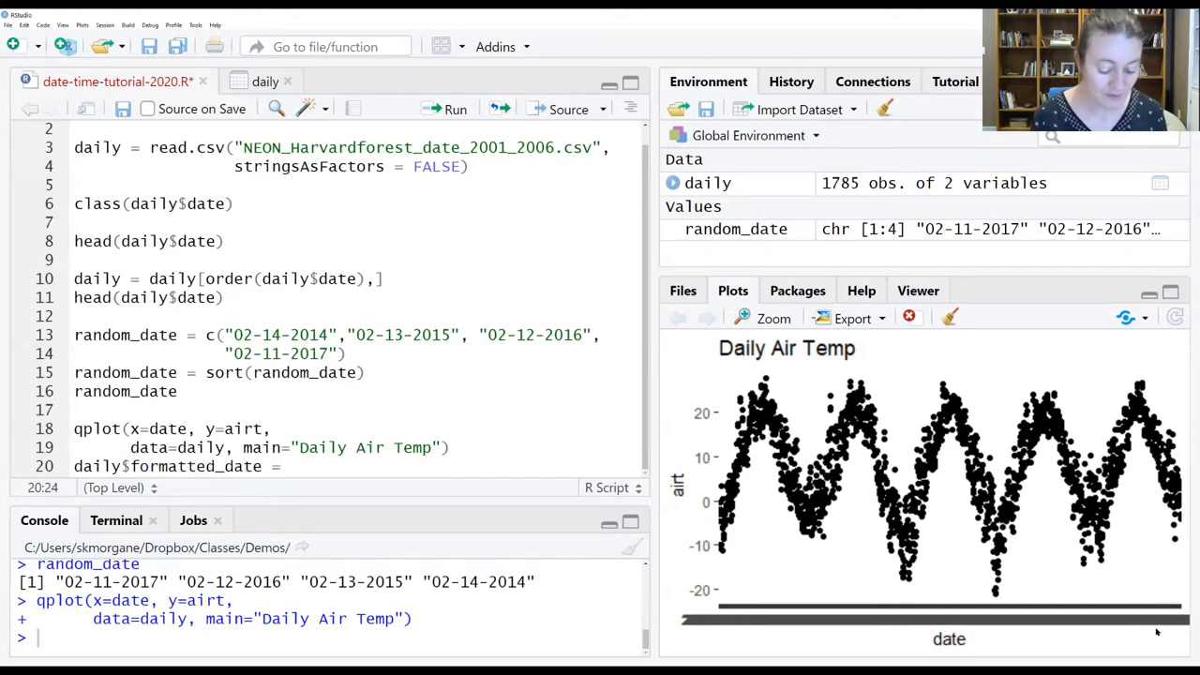
text(as.Date()
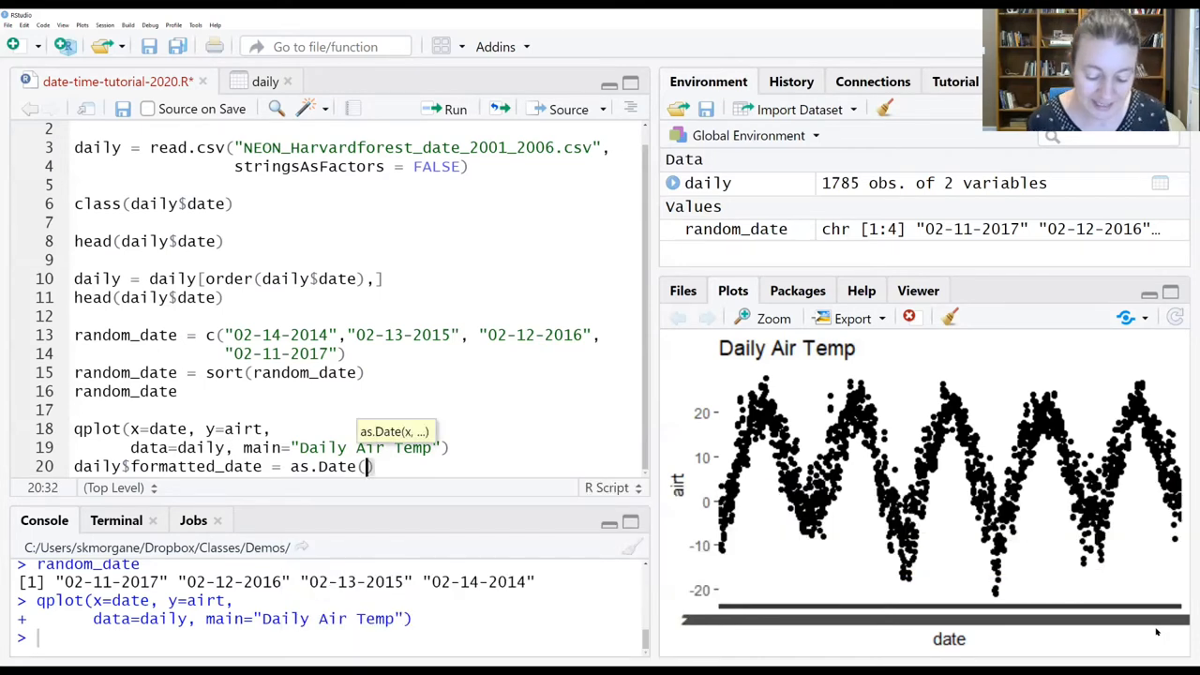
text(daily)
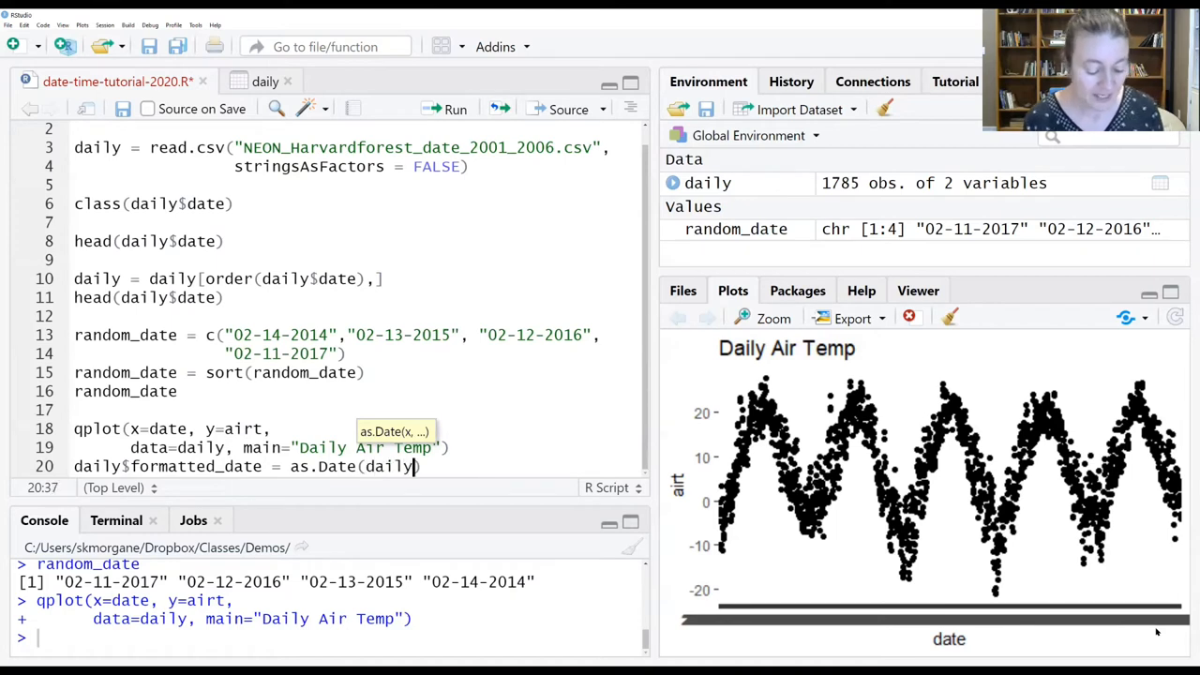
text($date)
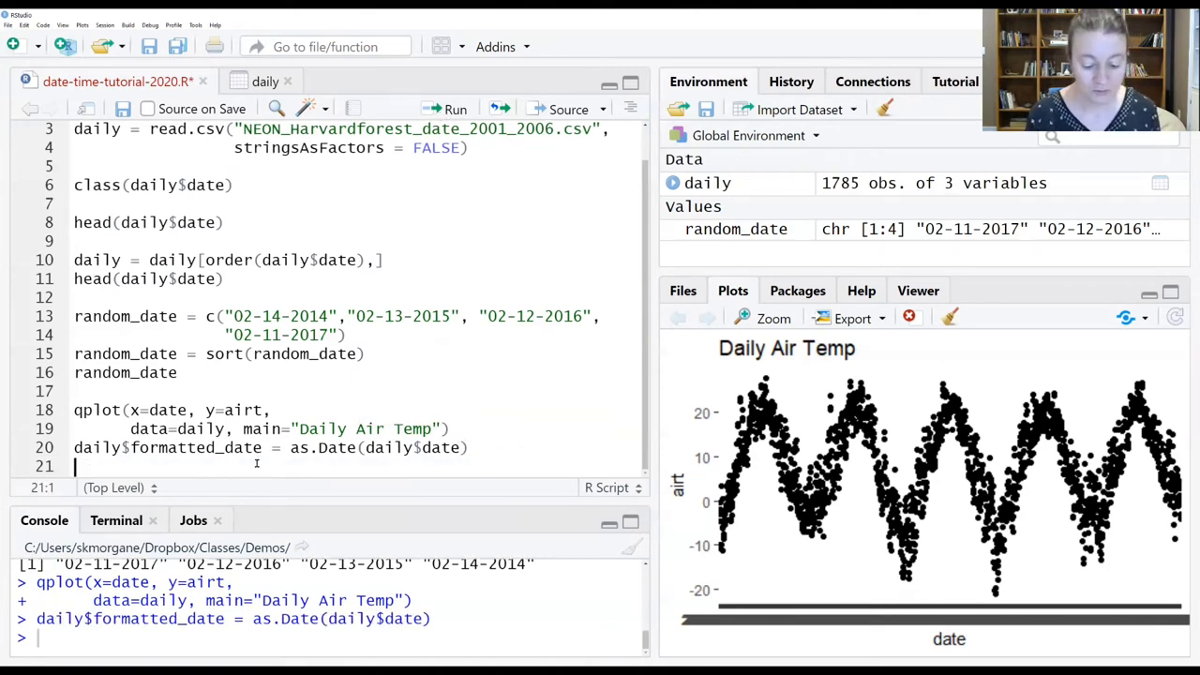
Run head(daily$formatted_date) to print the first six dates from 2001-02-11.
text(he)
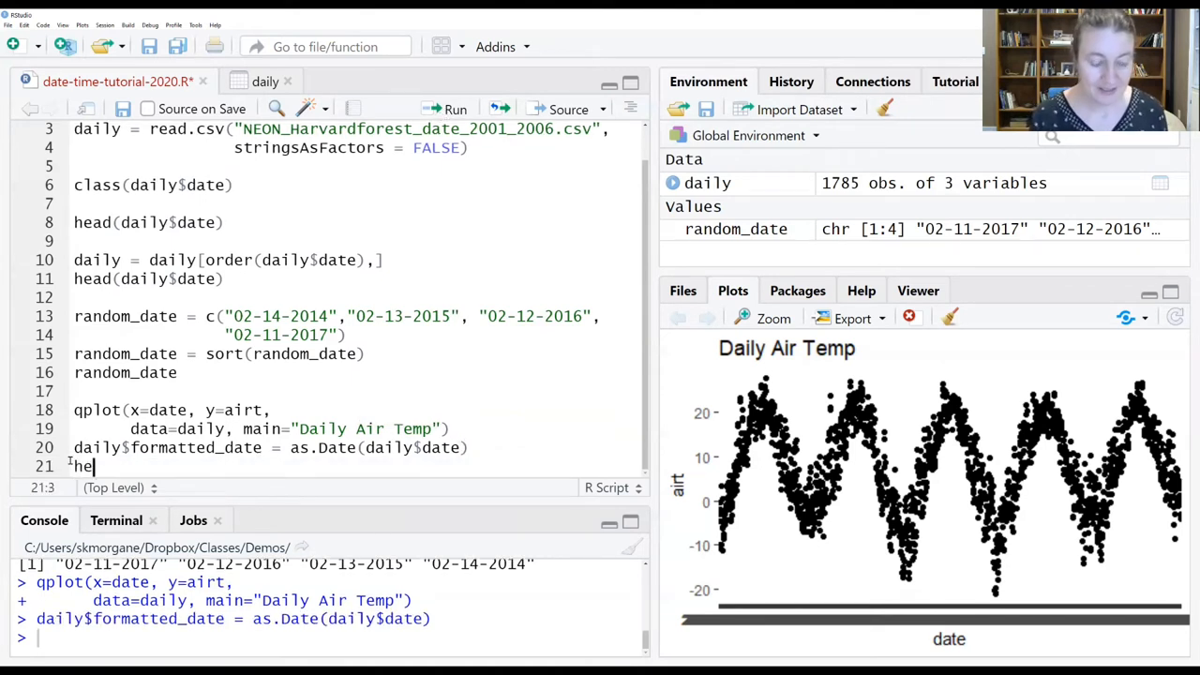
text(ad(dail)
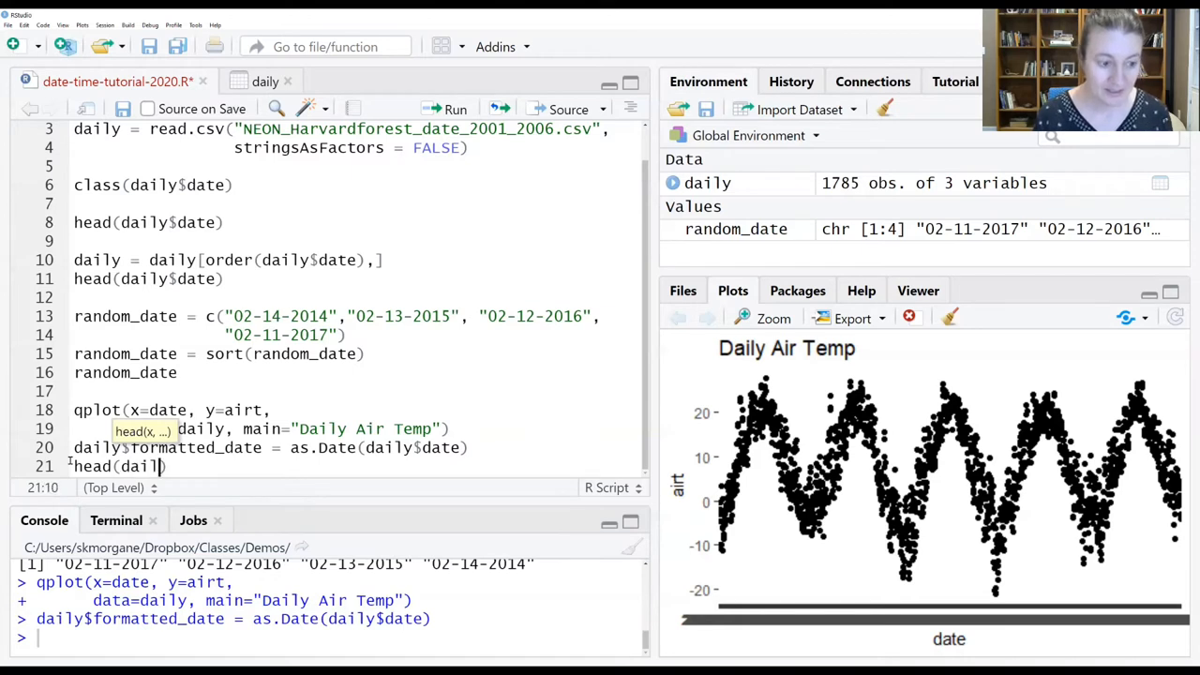
text($formatted_date)
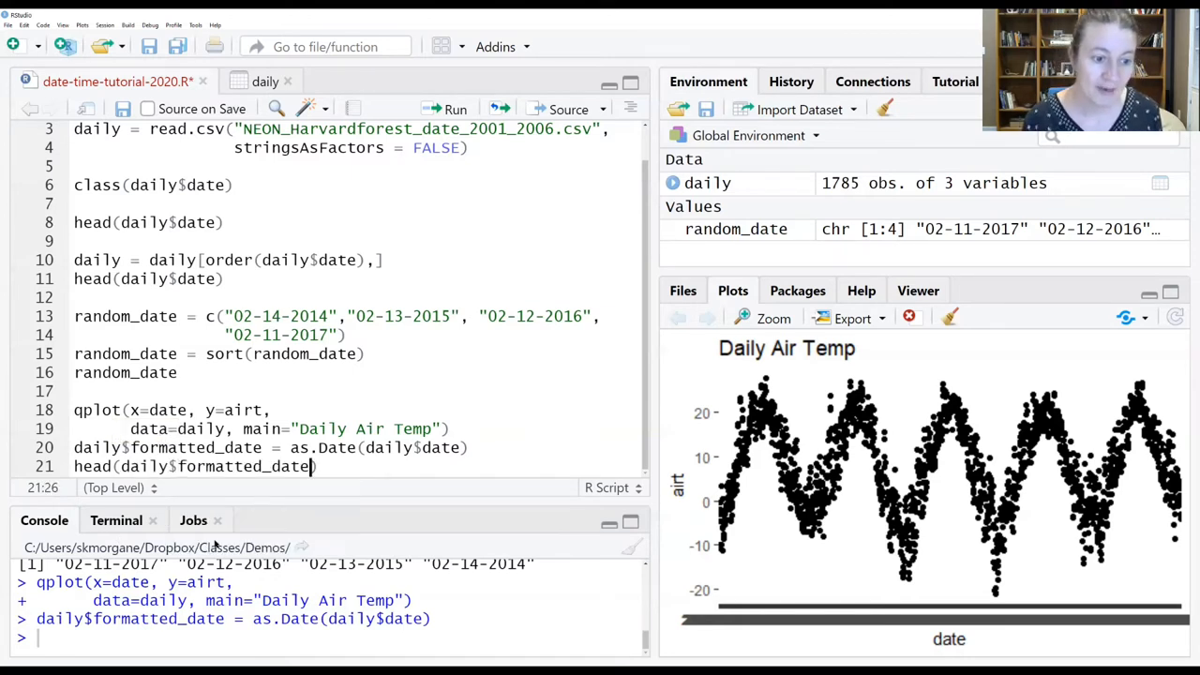
mouse_move(443, 110)
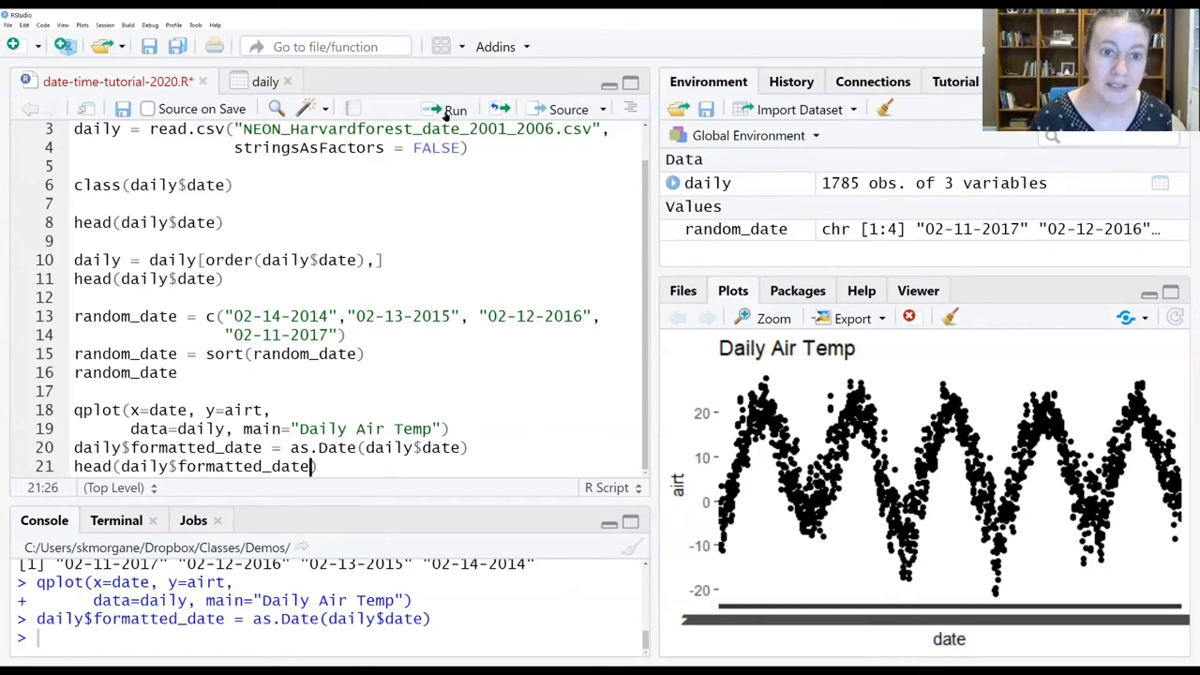
click(455, 109)
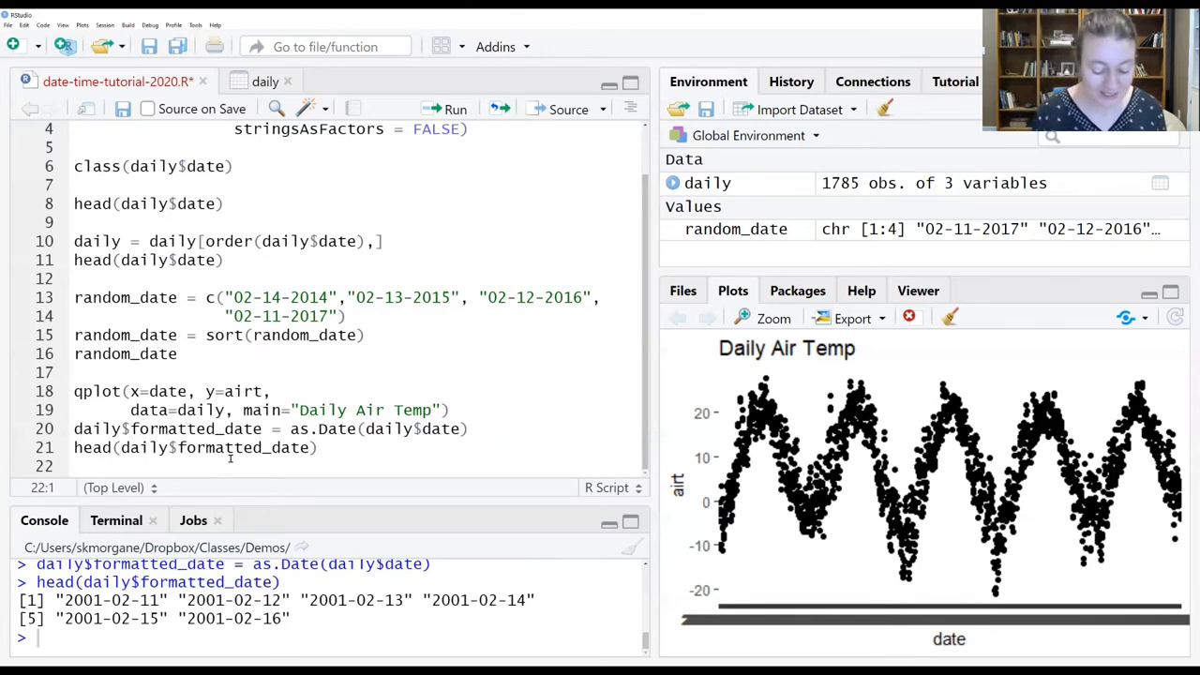
Run class(daily$formatted_date) on line 22, confirming the class is "Date".
text(class()
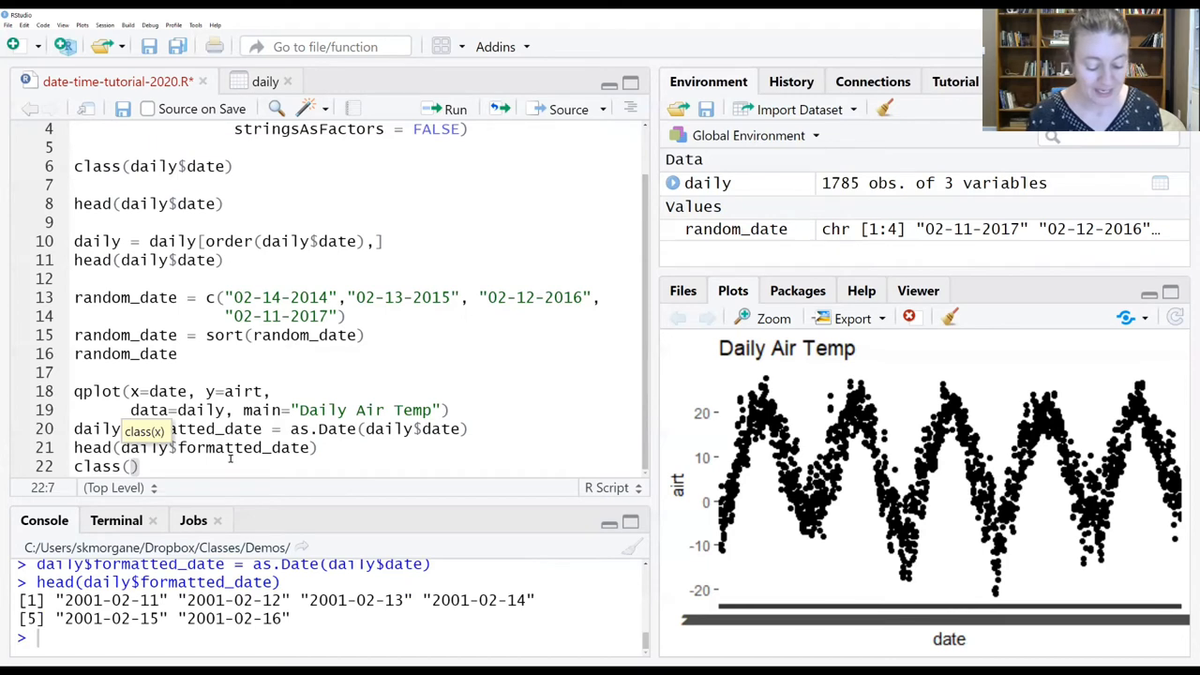
text(daily)
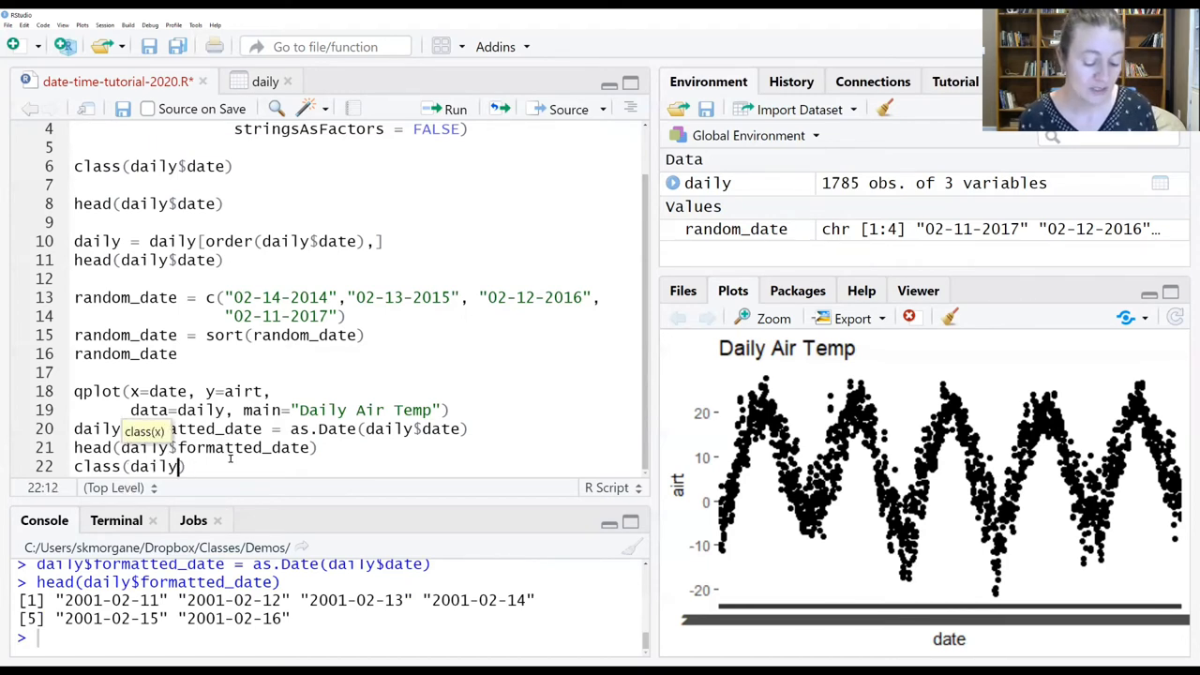
text($formatted_date)
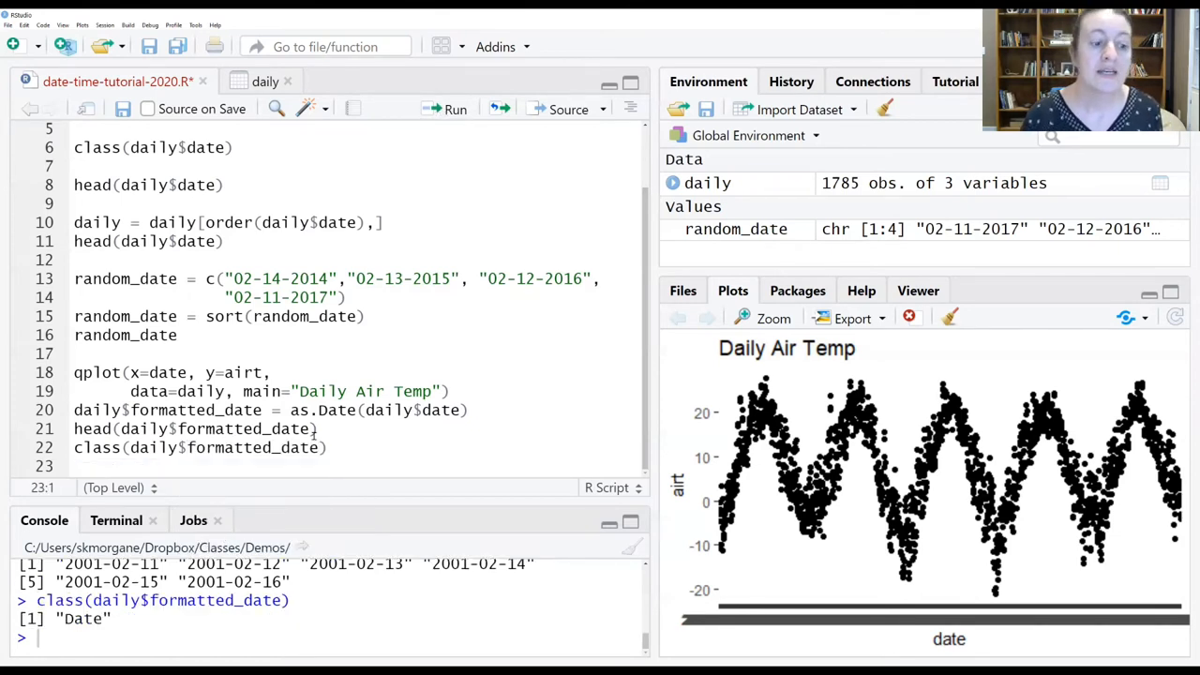
double_click(82, 618)
text(qplot(x)
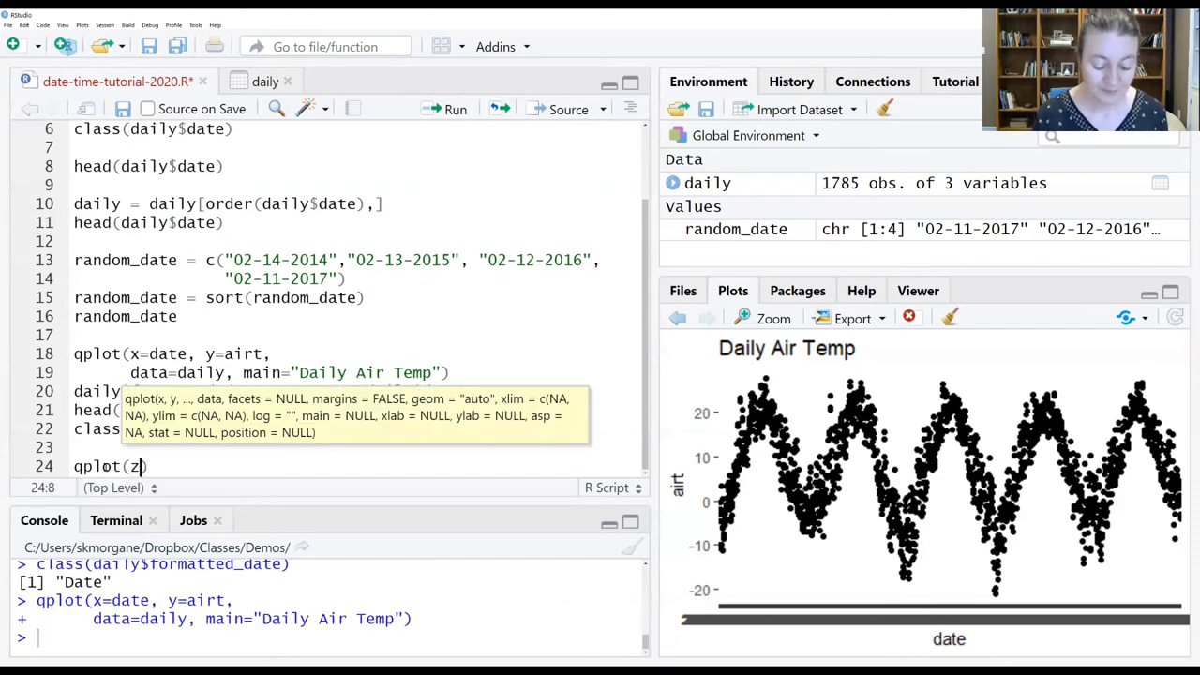
Run qplot of airt against formatted_date titled "Daily Air Temp with formatted date".
text(x=formatted_date, y=airt,)
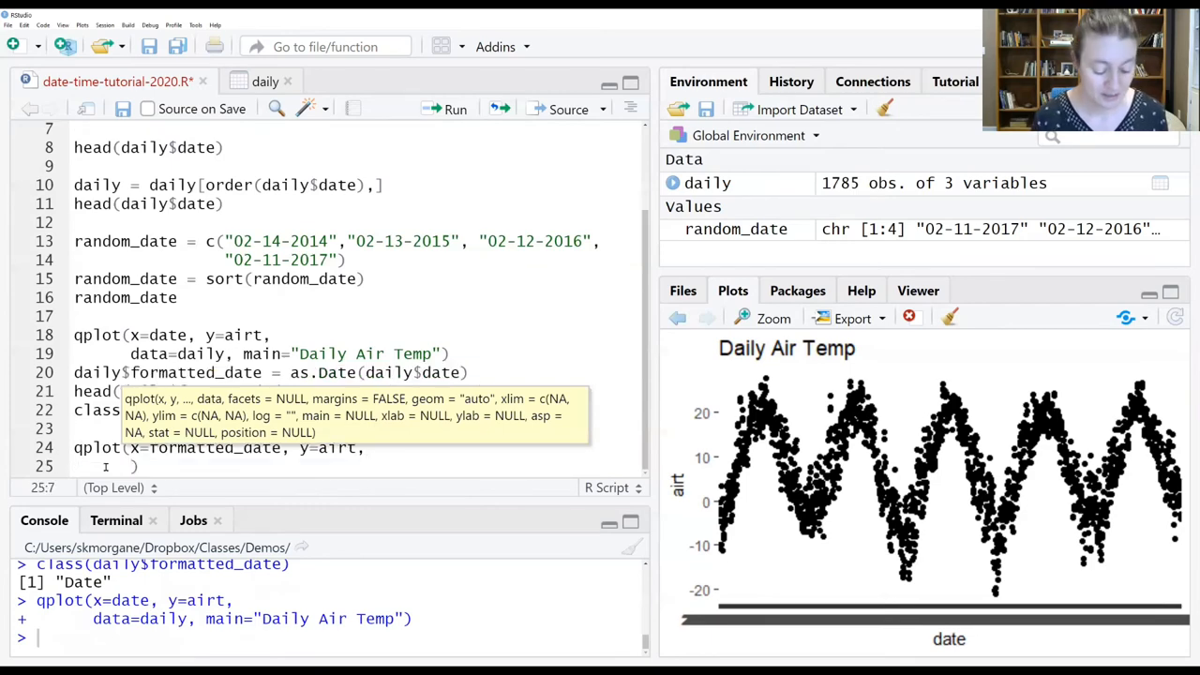
text(data=daily,)
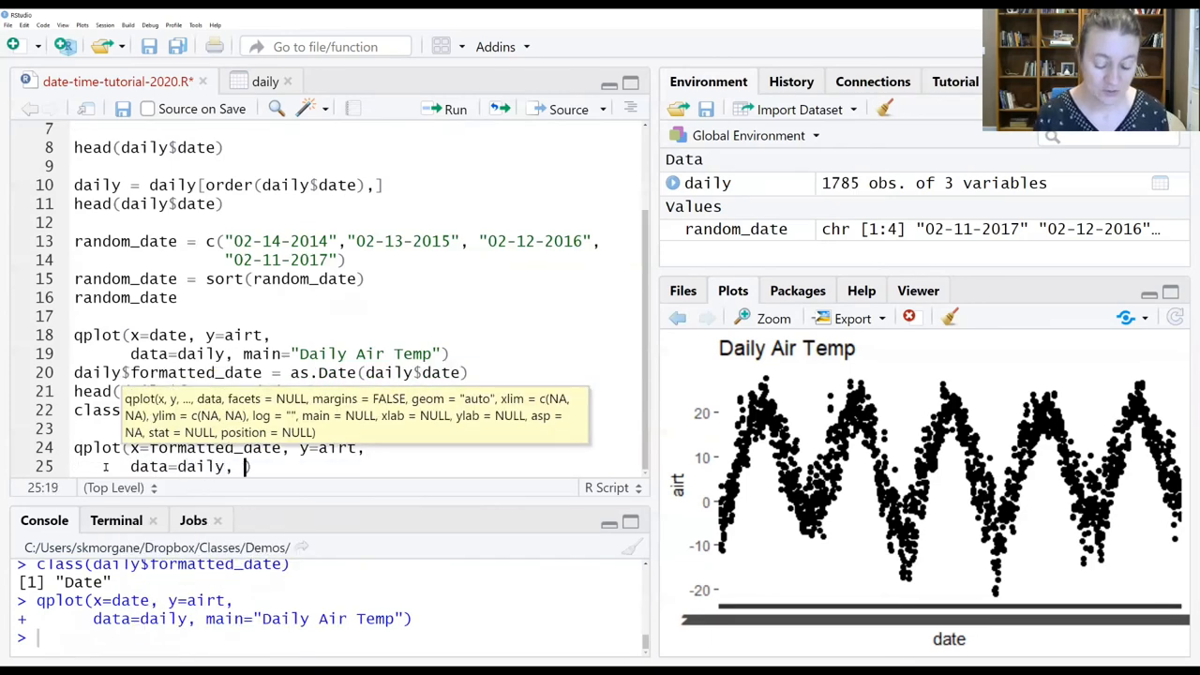
text(main=")
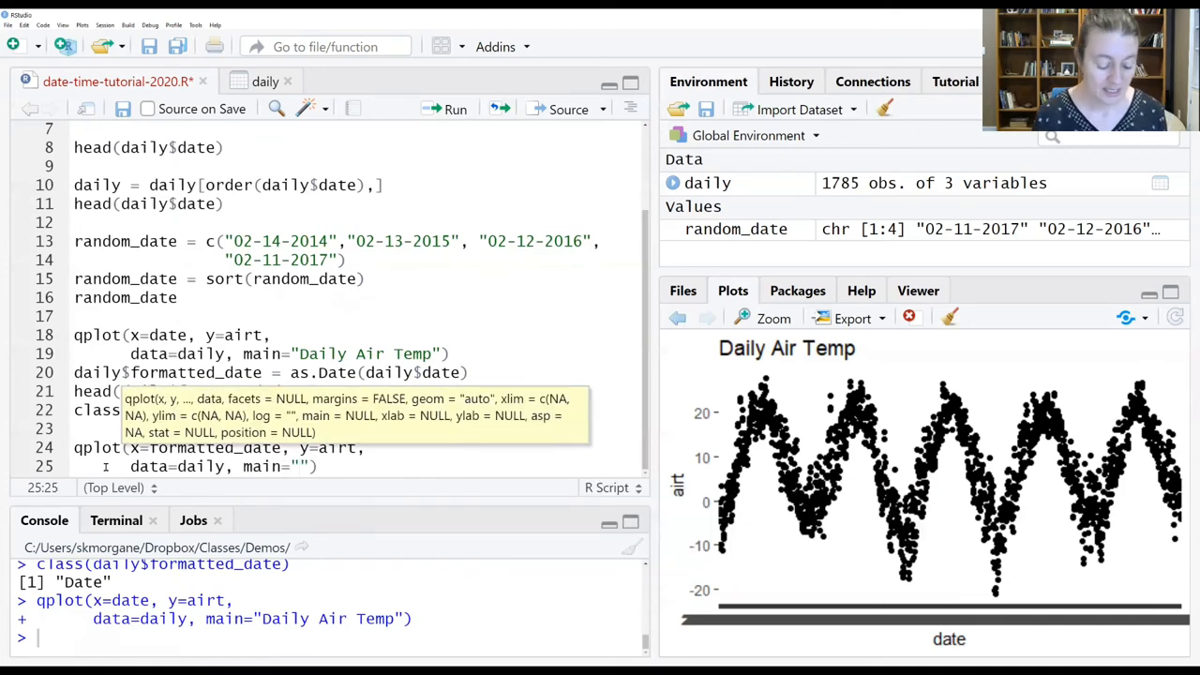
text(Daily Air Temp wi)
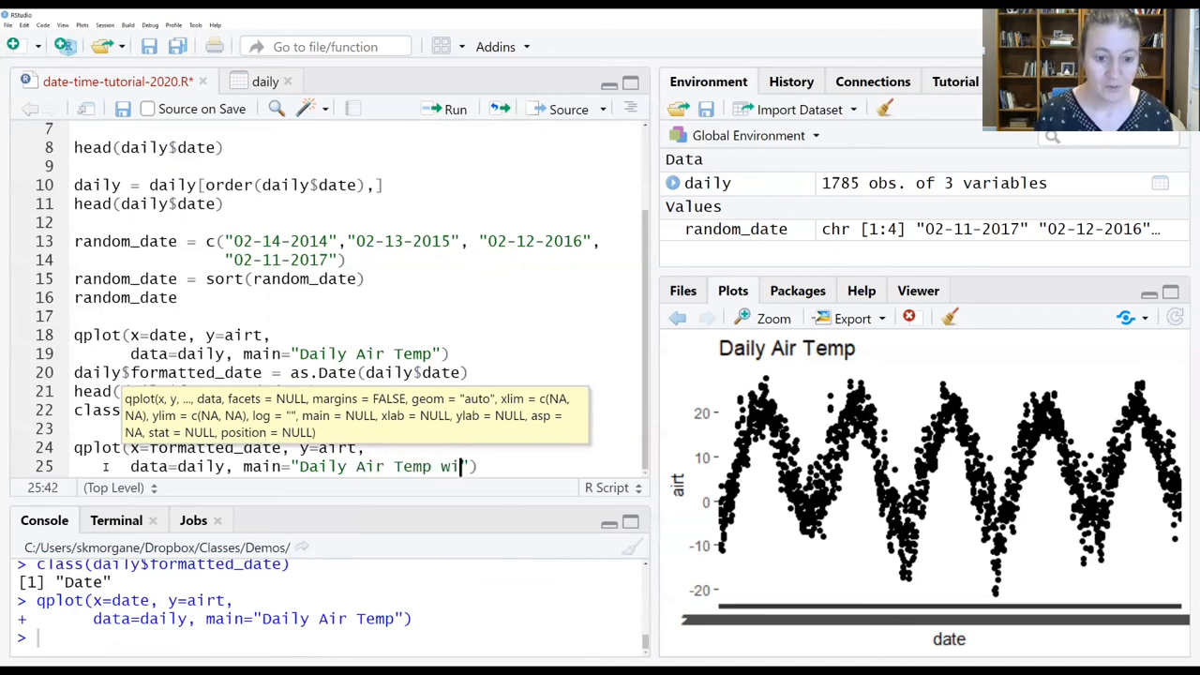
text(th formatte)
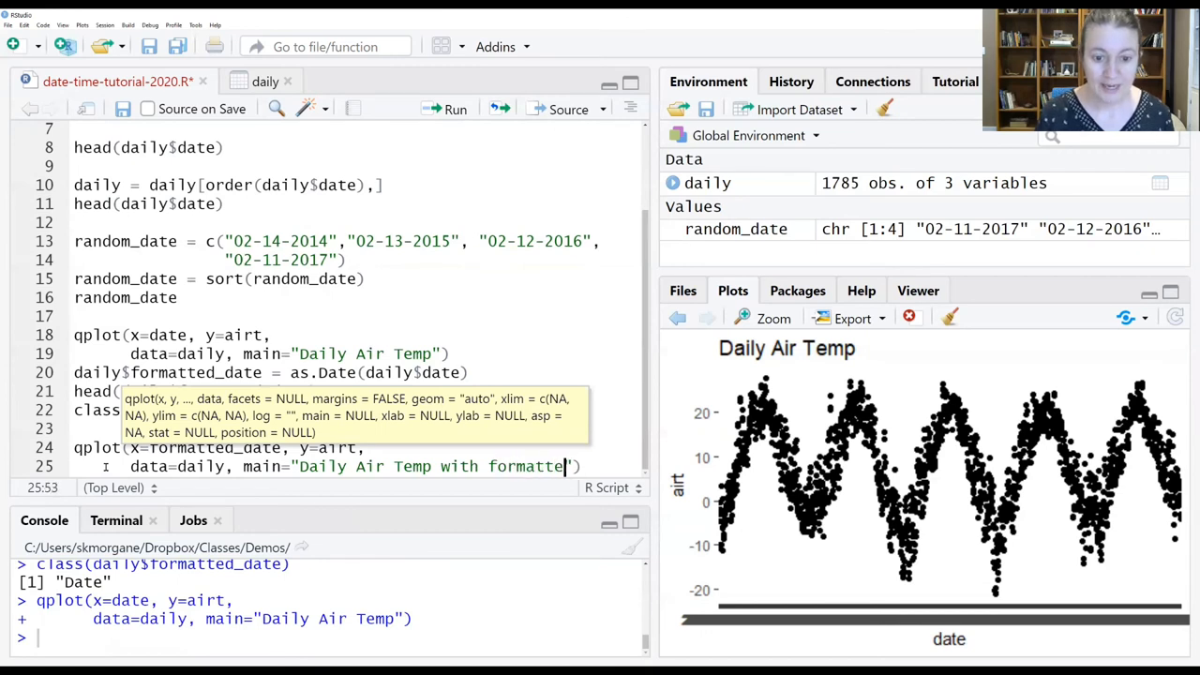
text(date"))
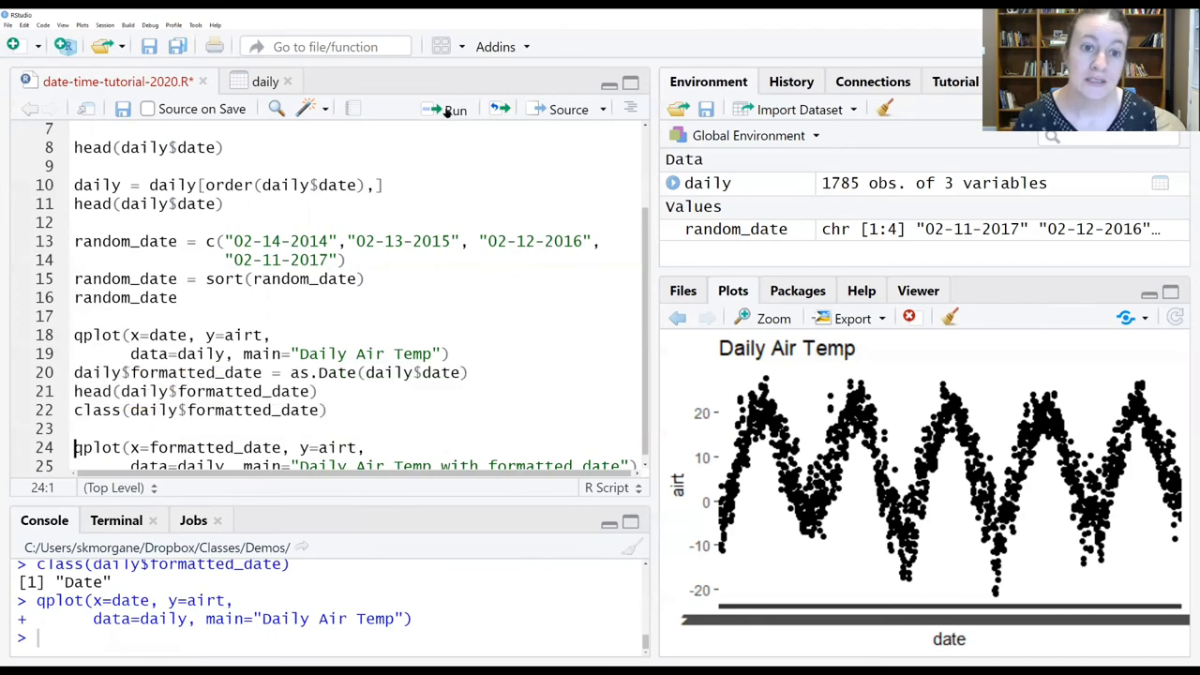
click(454, 110)
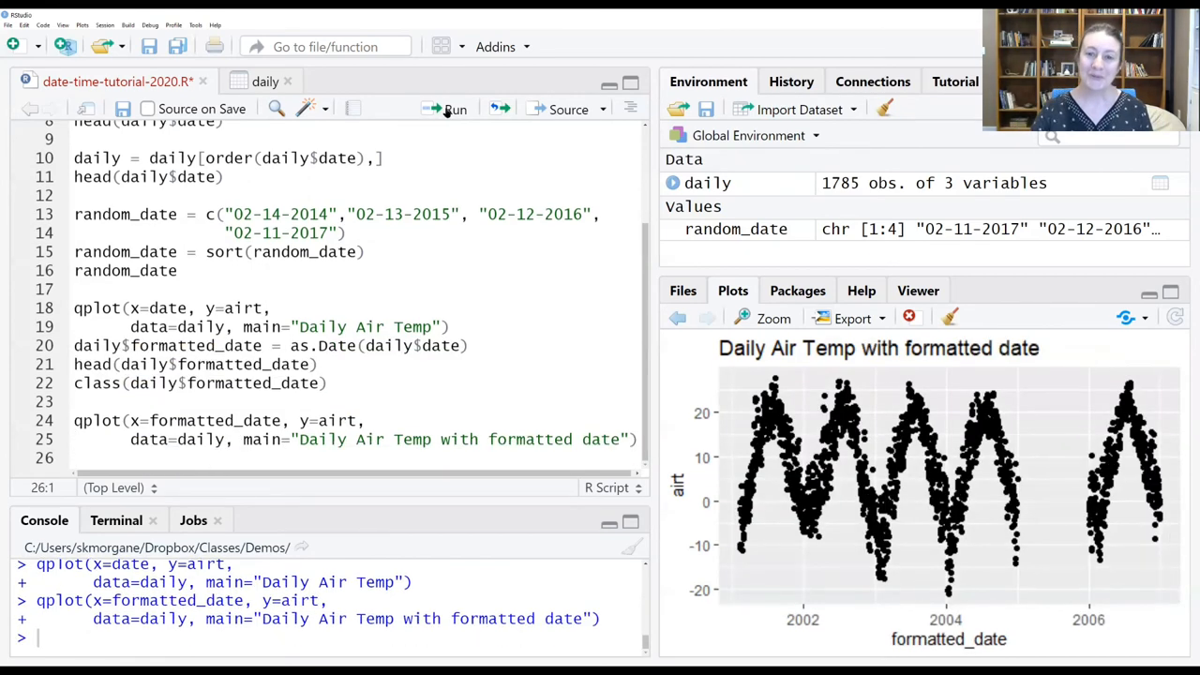